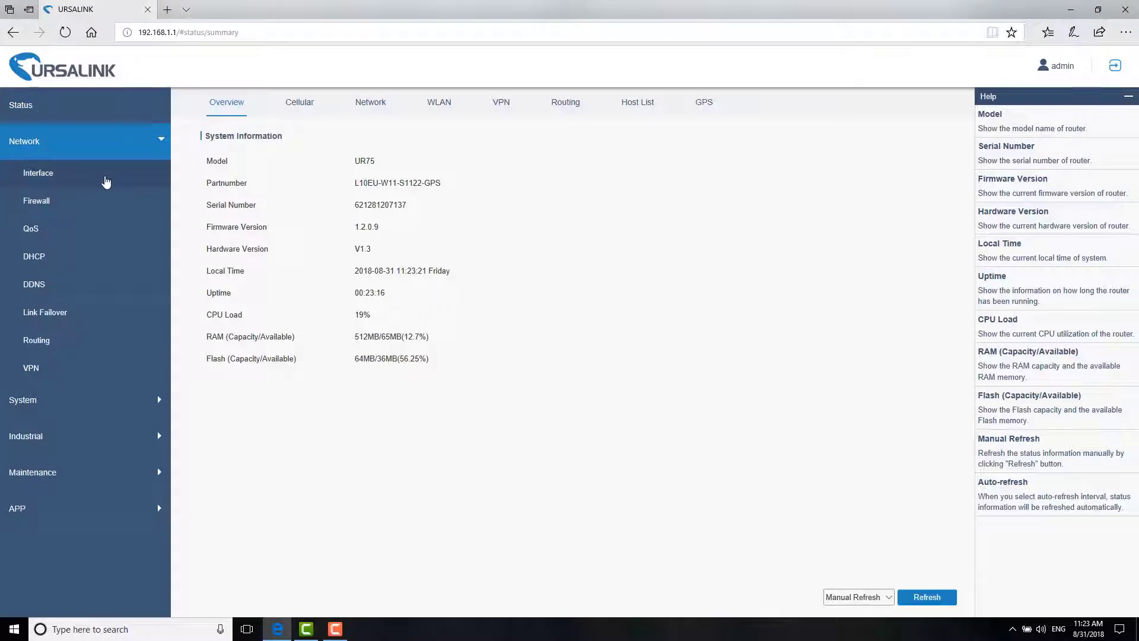
Step: Show the WAN settings page under Network > Interface
{"action": "left_click", "coordinate": [38, 172]}
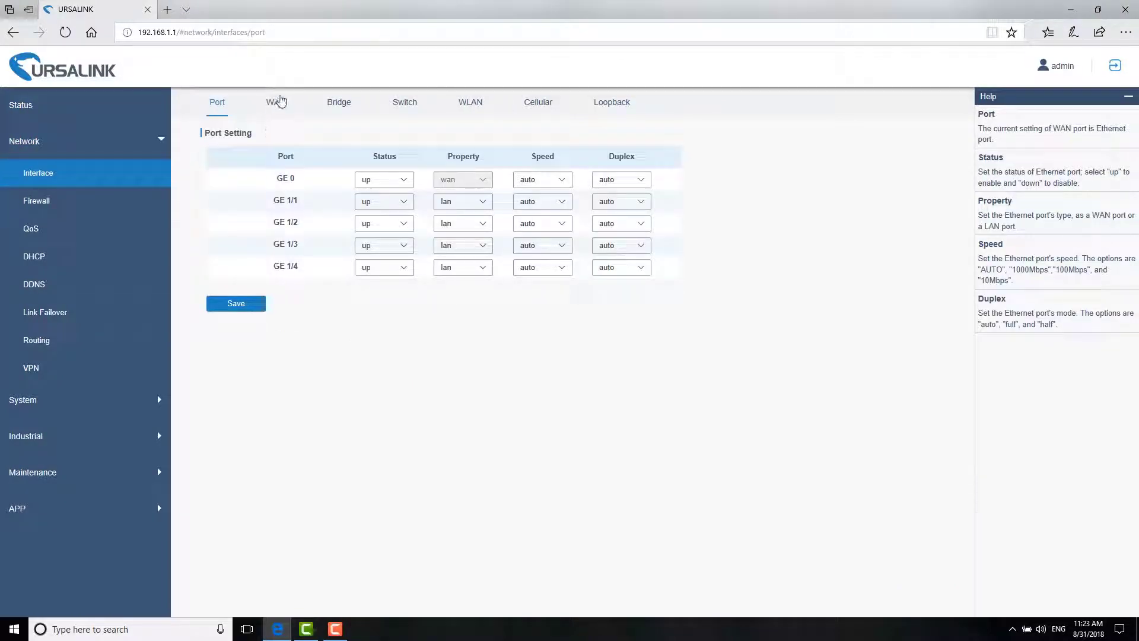
{"action": "left_click", "coordinate": [275, 102]}
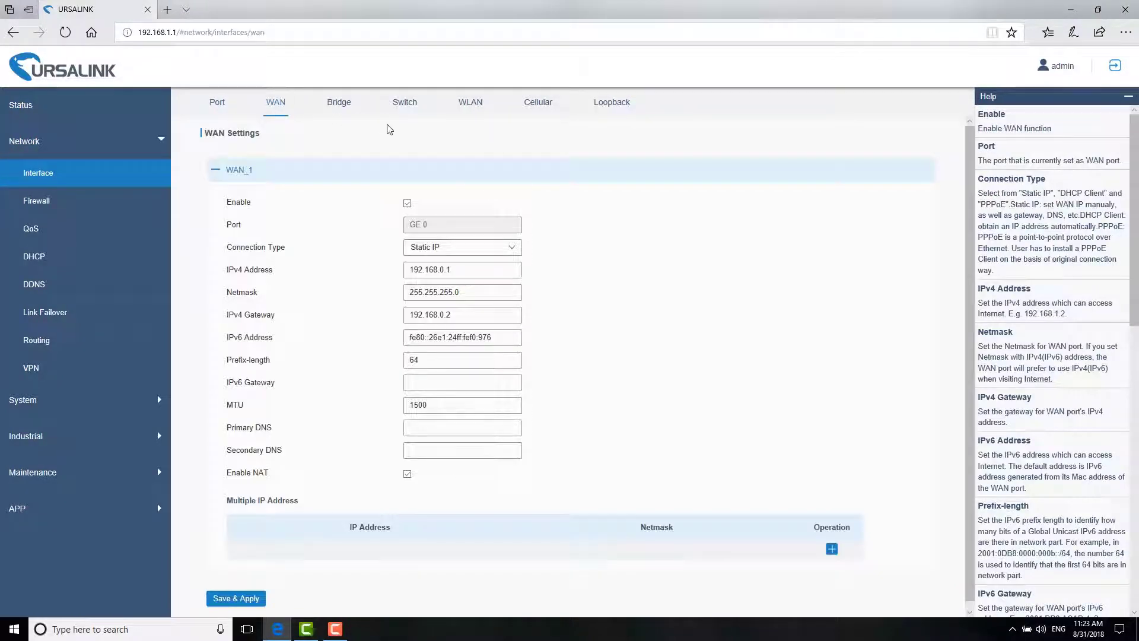
Step: Keep Static IP and enter IPv4 address 192.168.24.35 with gateway 192.168.24.1
{"action": "left_click", "coordinate": [461, 247]}
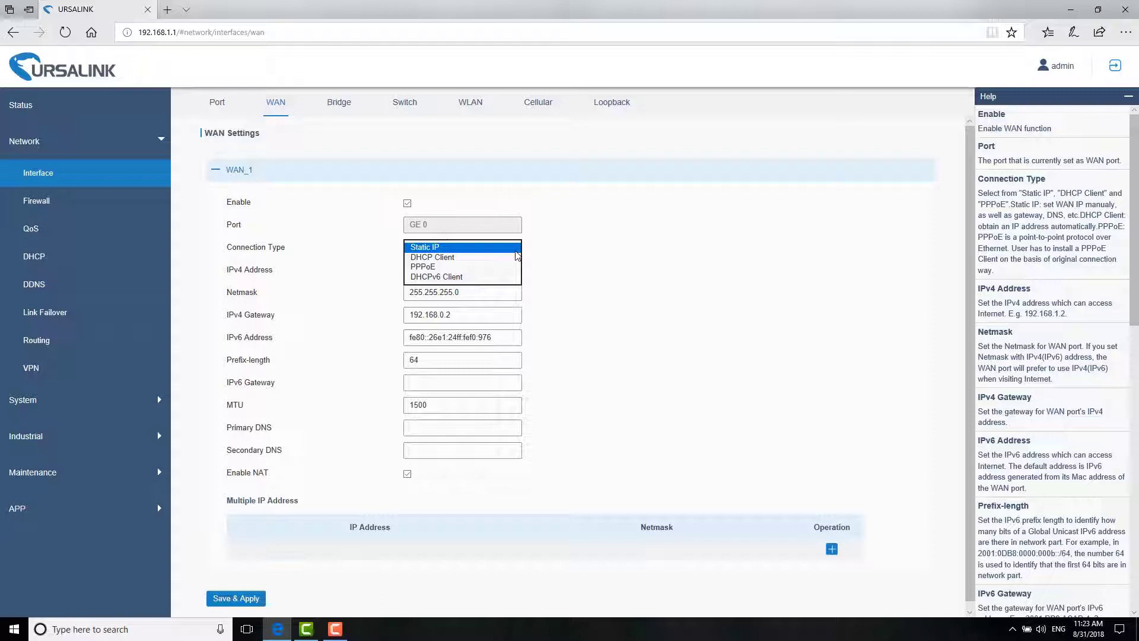
{"action": "left_click", "coordinate": [424, 247]}
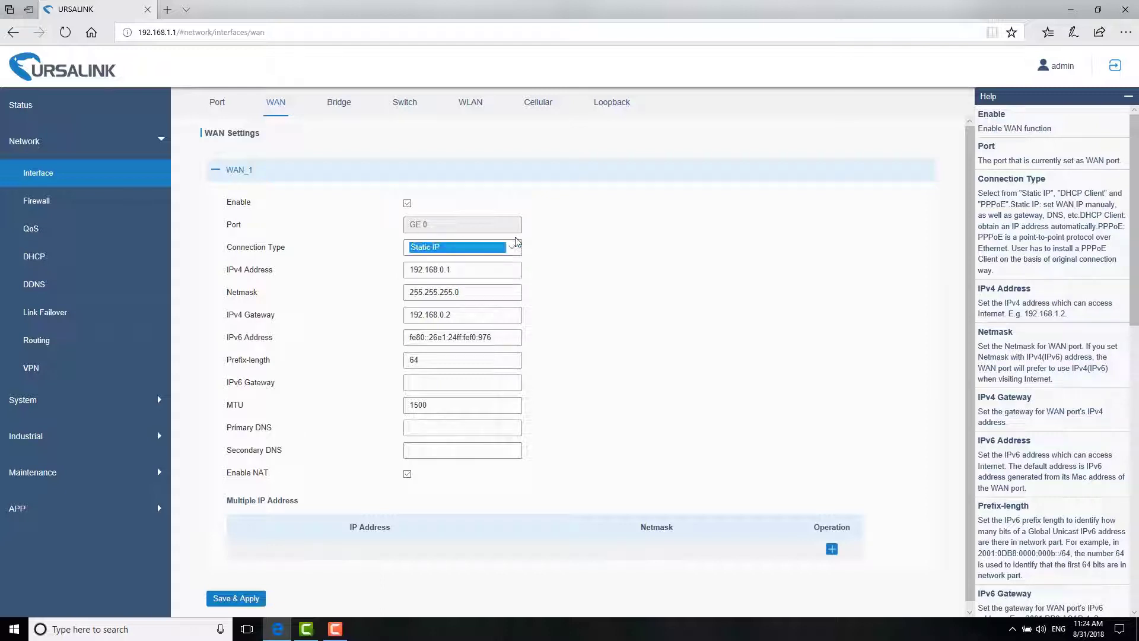
{"action": "left_click", "coordinate": [462, 270]}
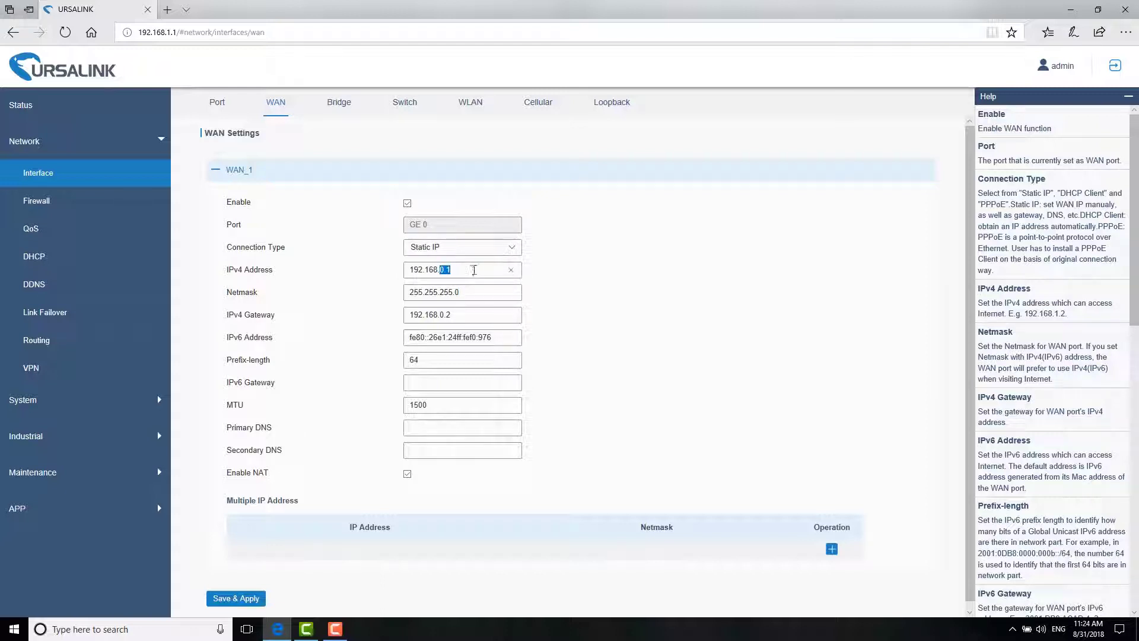
{"action": "type", "text": "192.168.24"}
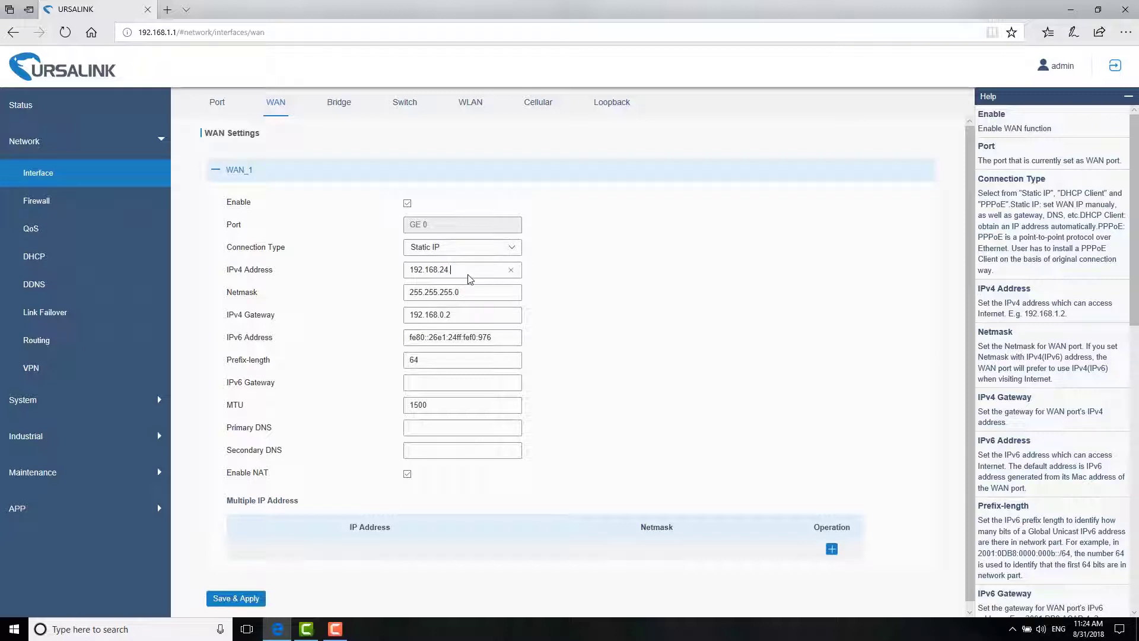
{"action": "type", "text": "35"}
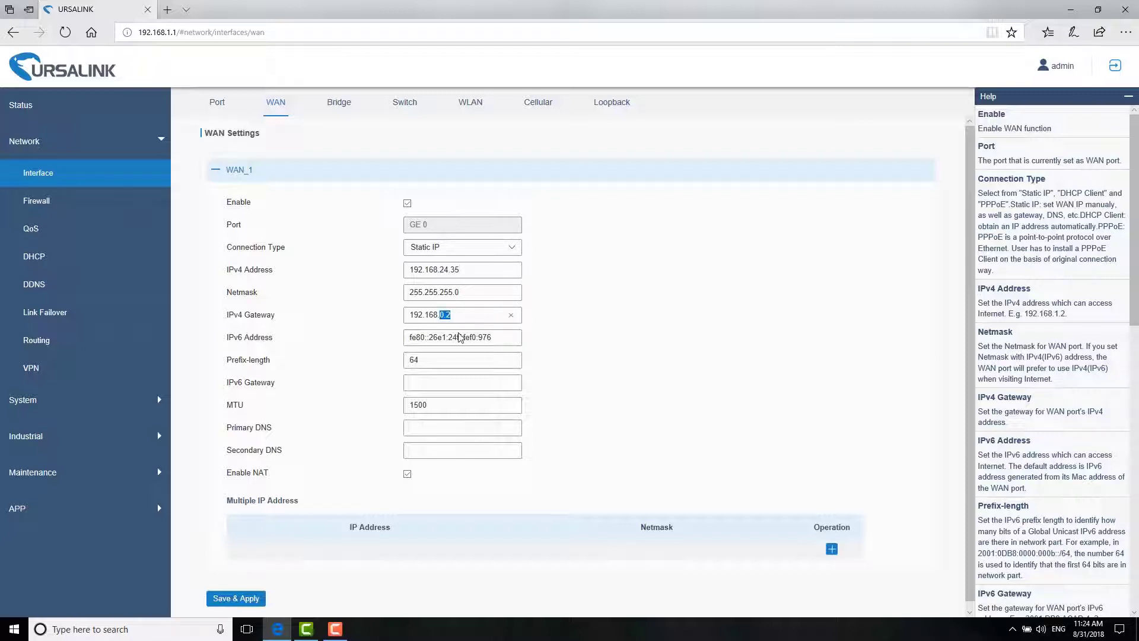
{"action": "type", "text": "192.168.24.1"}
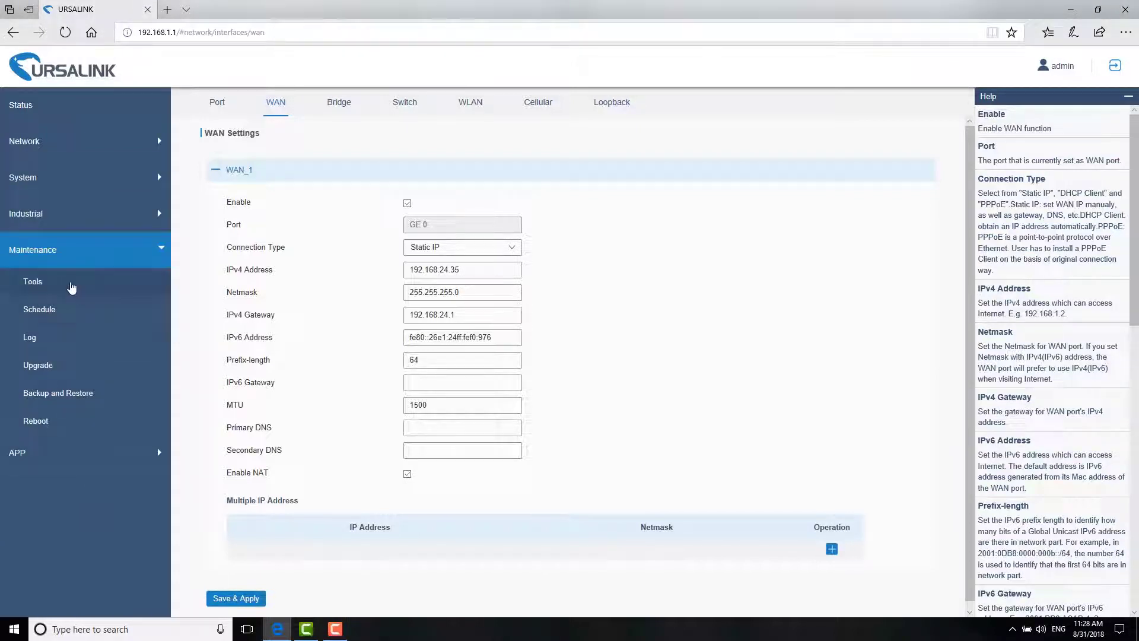
Step: Ping host 8.8.8.8 from the router's maintenance ping tool
{"action": "left_click", "coordinate": [34, 281]}
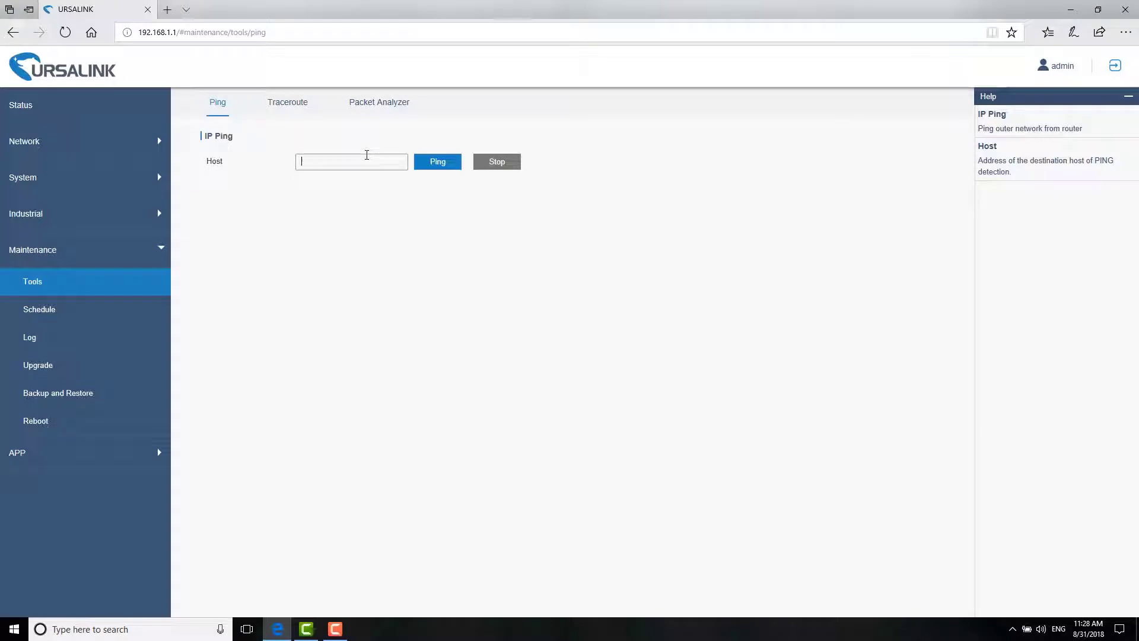
{"action": "type", "text": "8.8.8."}
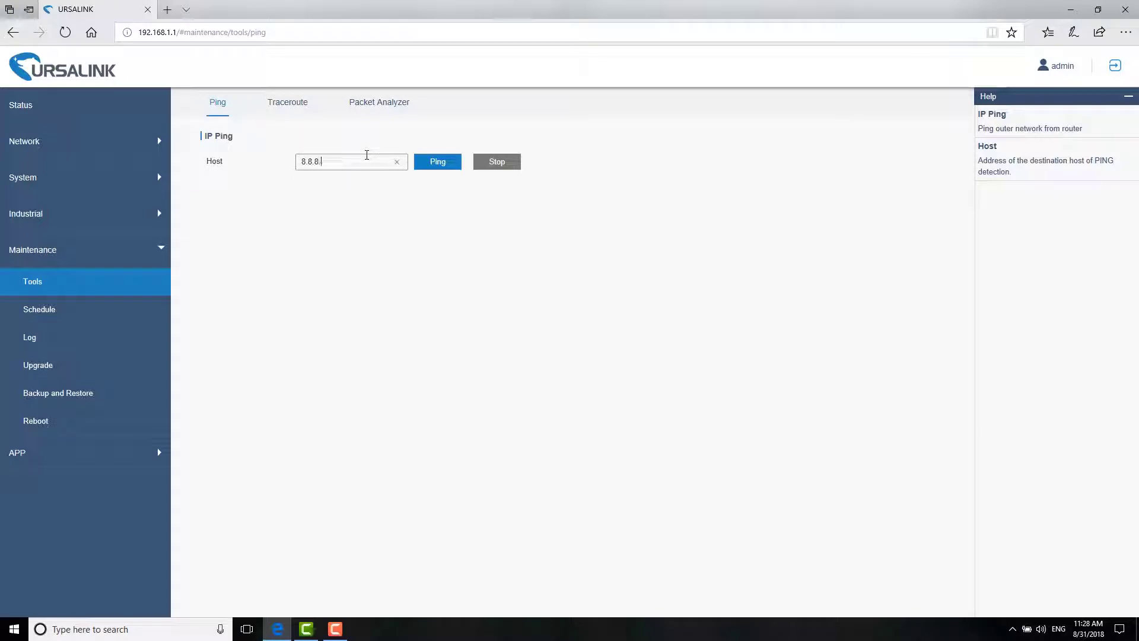
{"action": "left_click", "coordinate": [437, 161]}
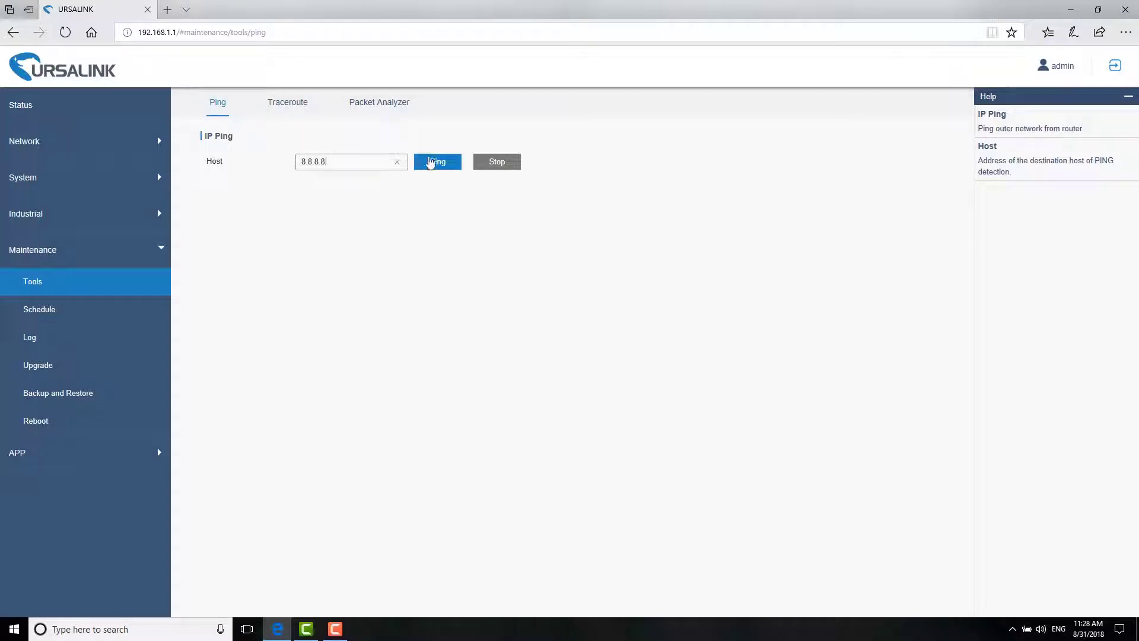
{"action": "left_click", "coordinate": [437, 161]}
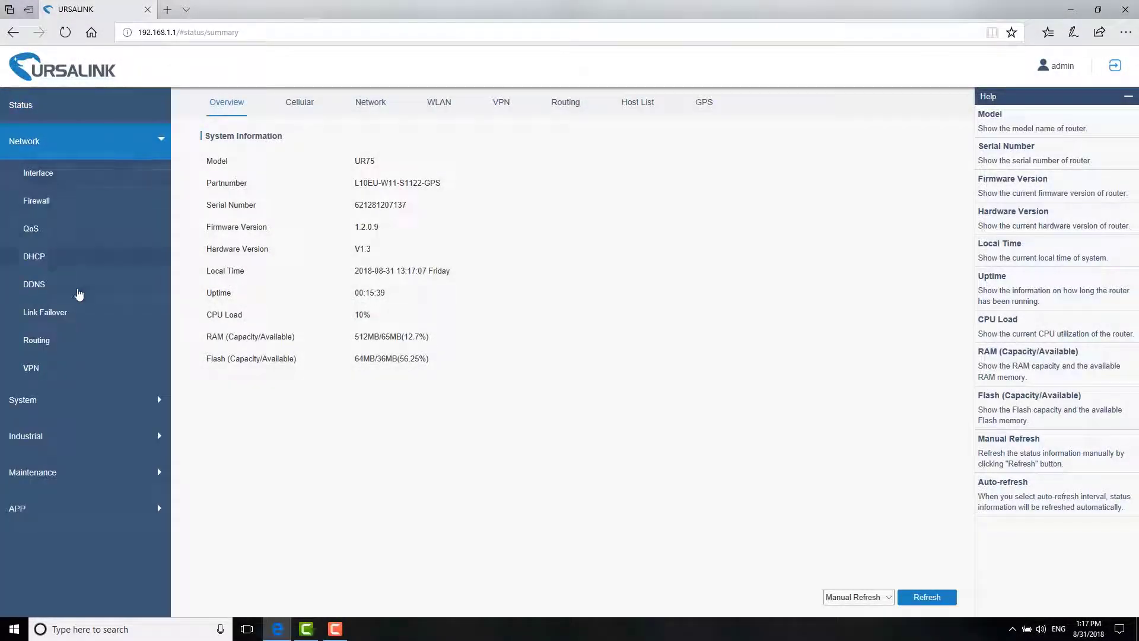
Step: Show the Link Failover SLA page with the icmp-echo probe to 114.114.114.114
{"action": "left_click", "coordinate": [44, 312]}
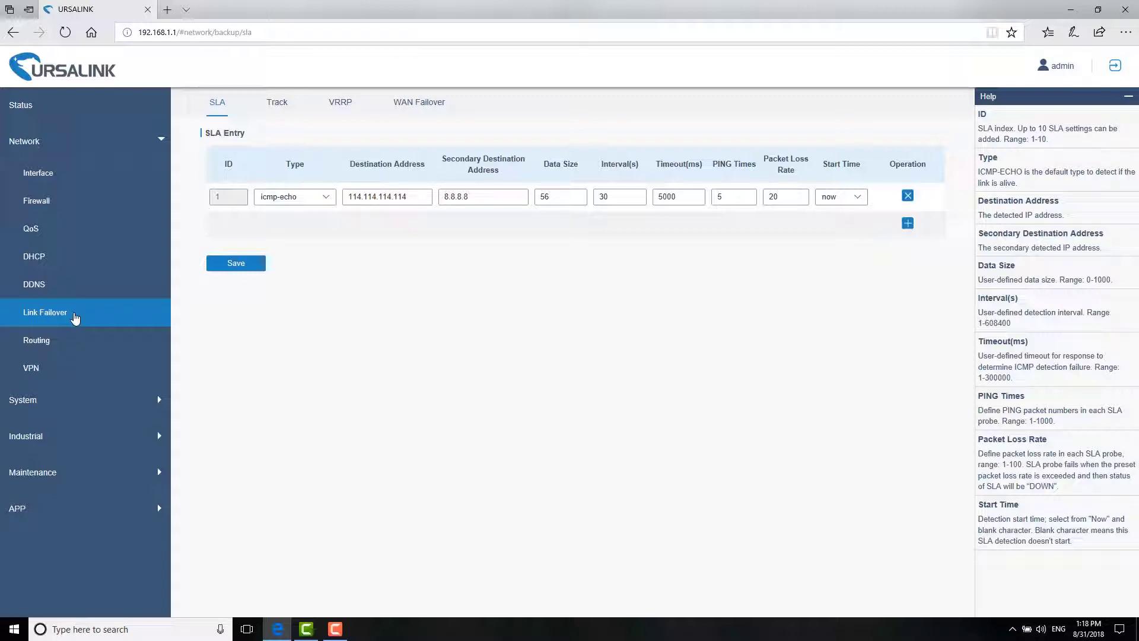
Step: Make Cellular 0 the WAN failover backup interface for GE 0
{"action": "left_click", "coordinate": [419, 102]}
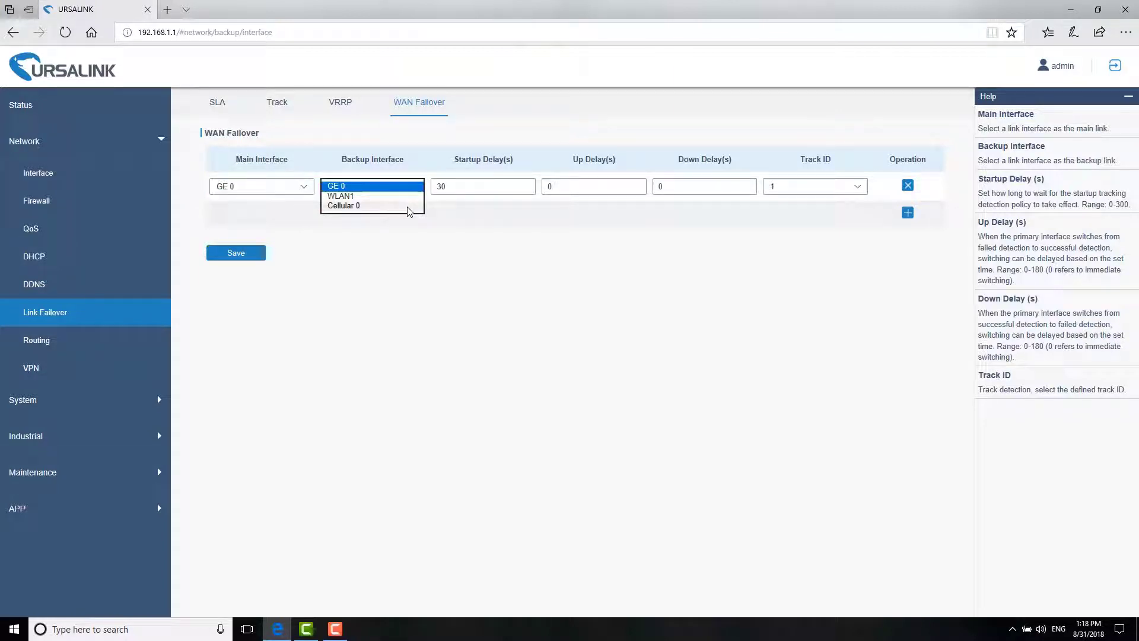
{"action": "left_click", "coordinate": [344, 205]}
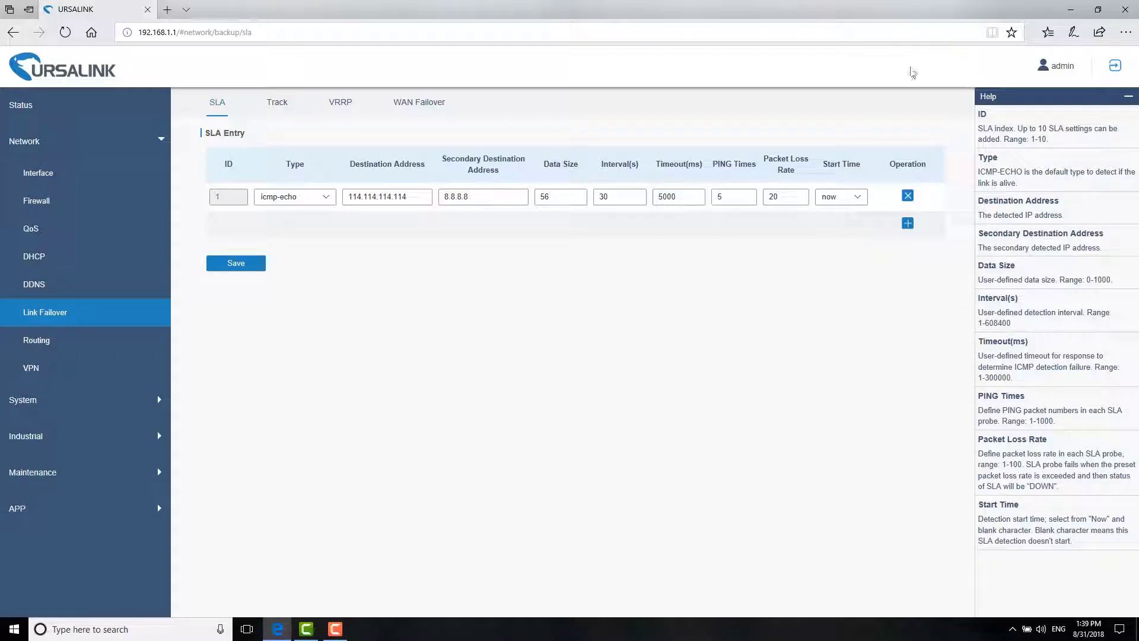
Step: View the Status routing table listing routes via Cellular 0 and GE 0
{"action": "left_click", "coordinate": [20, 104]}
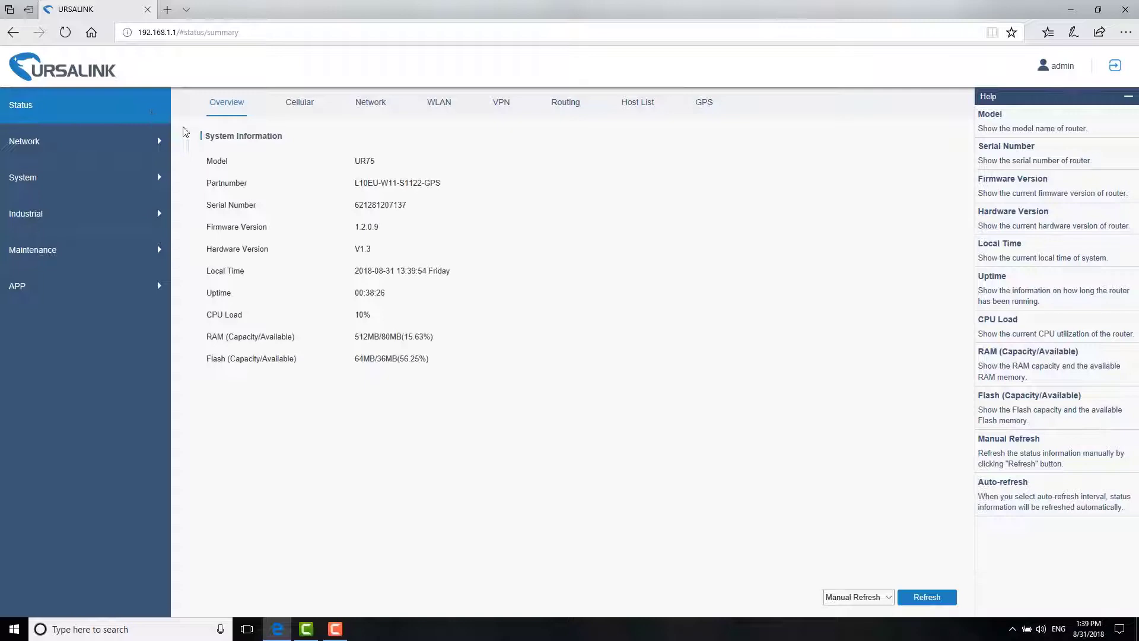
{"action": "left_click", "coordinate": [564, 102]}
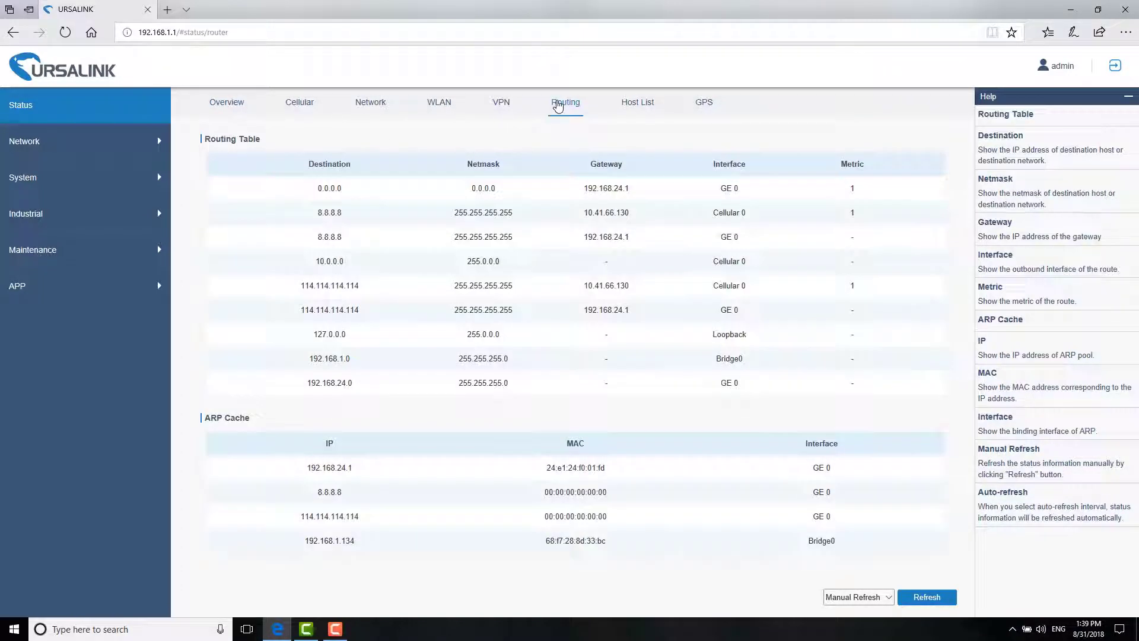